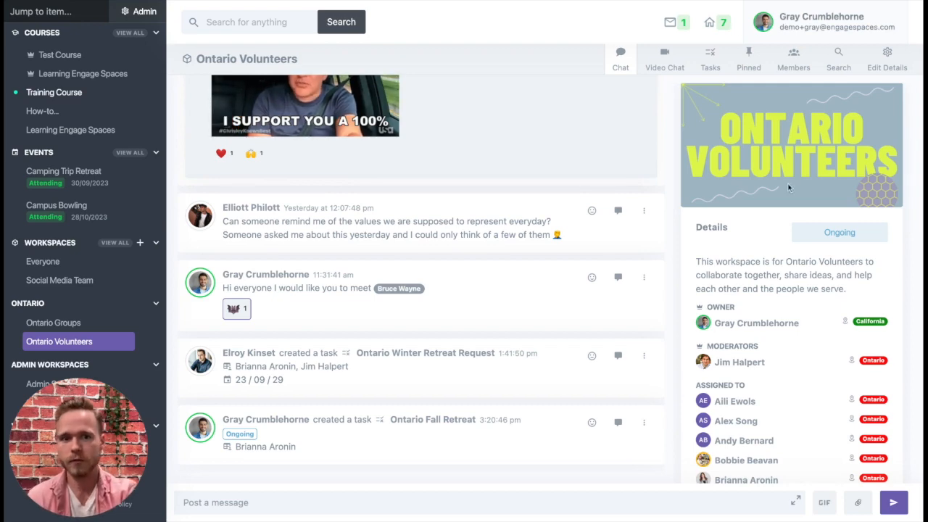
- Show the Ontario Volunteers task list with its eight tasks
{"action": "left_click", "coordinate": [709, 58]}
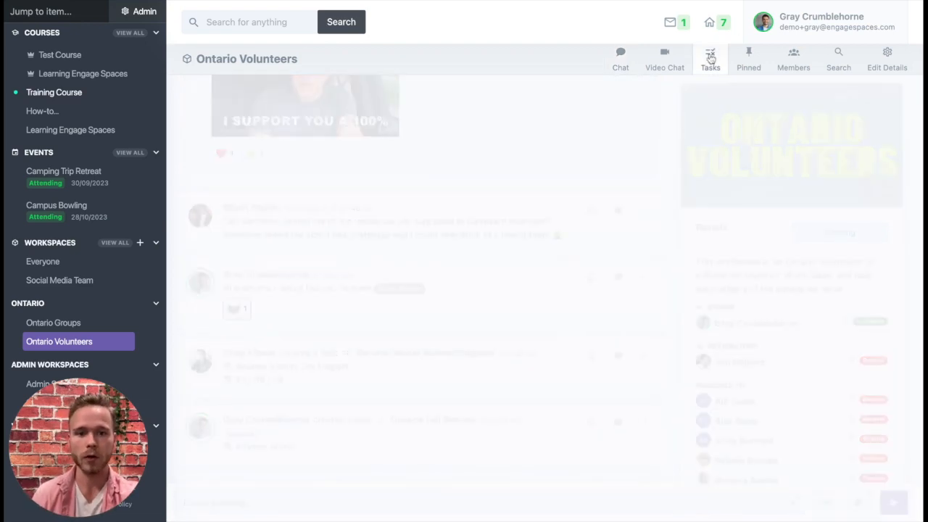
{"action": "left_click", "coordinate": [709, 59]}
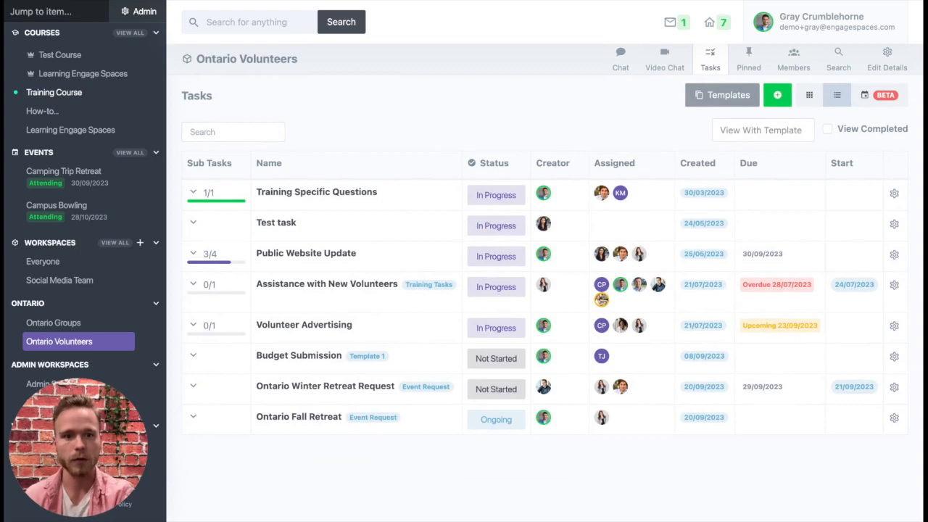
{"action": "mouse_move", "coordinate": [618, 95]}
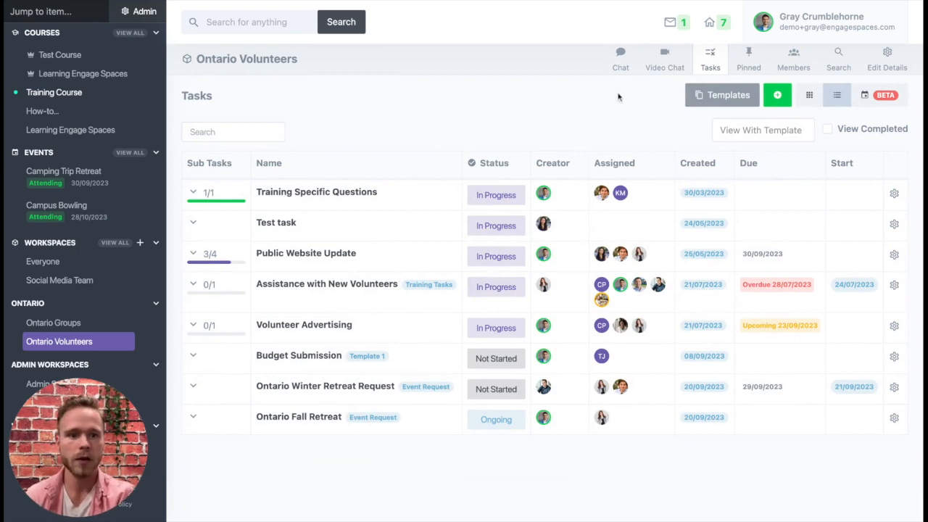
- Begin a new task cross-posted to Social Media Team using the Social Media Post Request template
{"action": "left_click", "coordinate": [777, 95]}
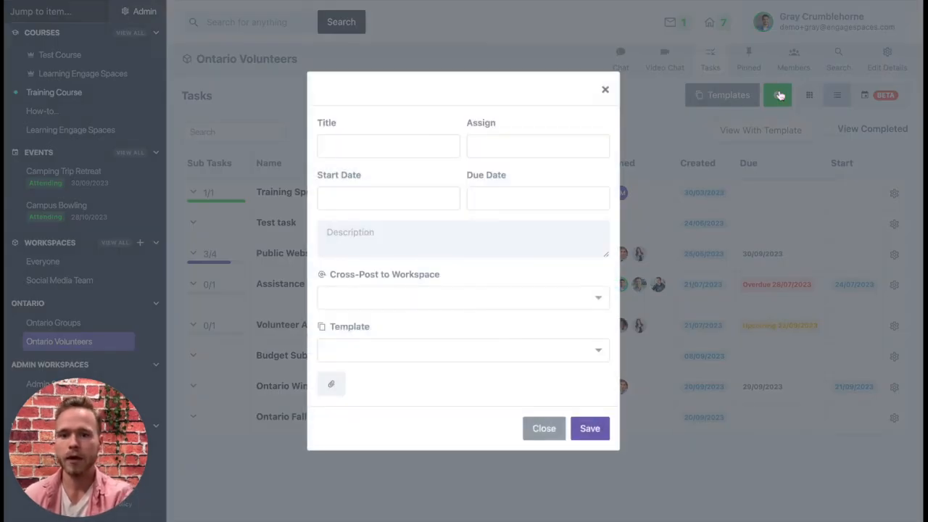
{"action": "mouse_move", "coordinate": [315, 290]}
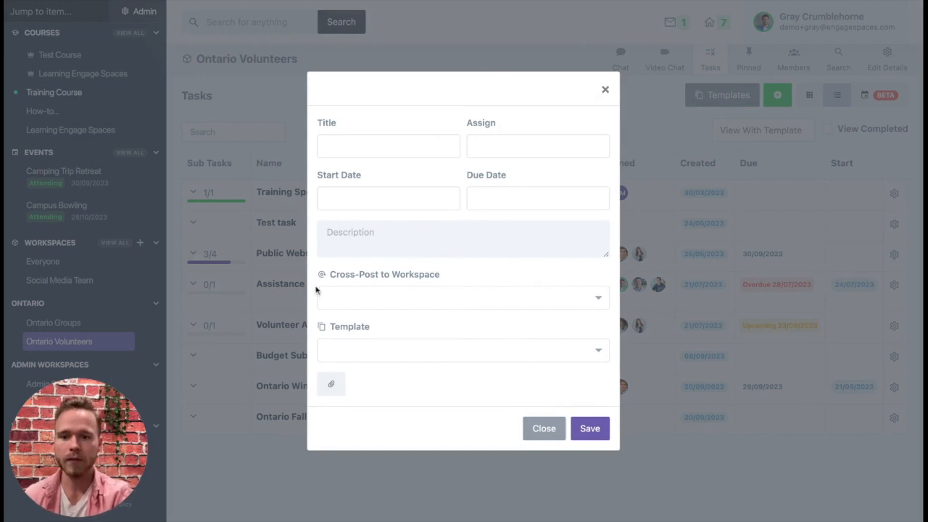
{"action": "mouse_move", "coordinate": [355, 277]}
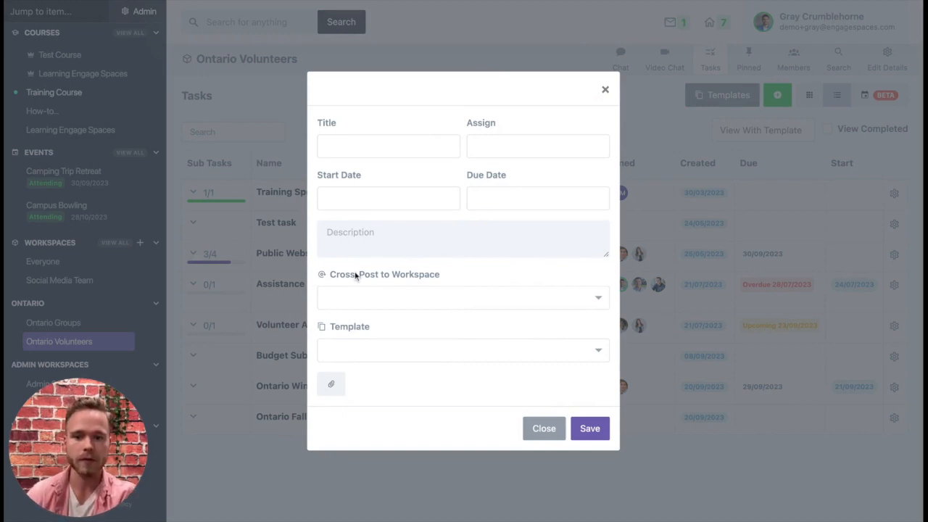
{"action": "left_click", "coordinate": [462, 297]}
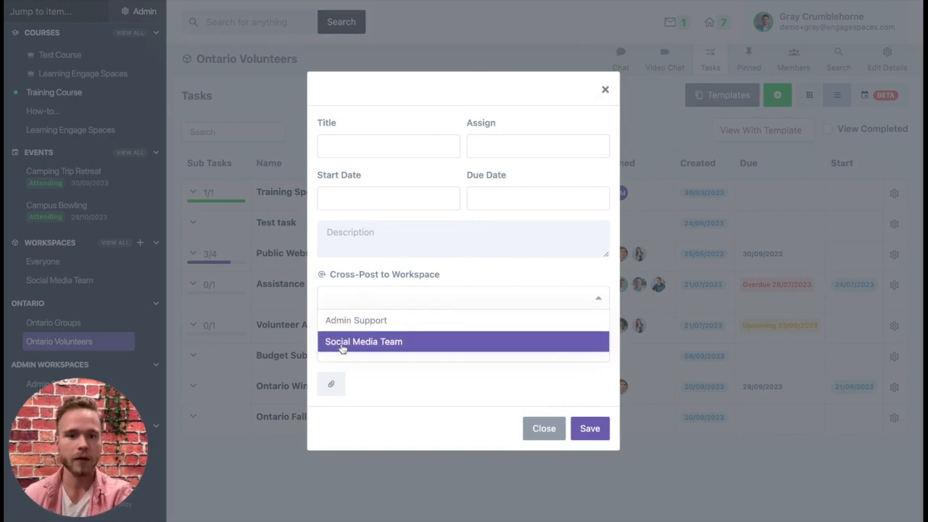
{"action": "left_click", "coordinate": [363, 341]}
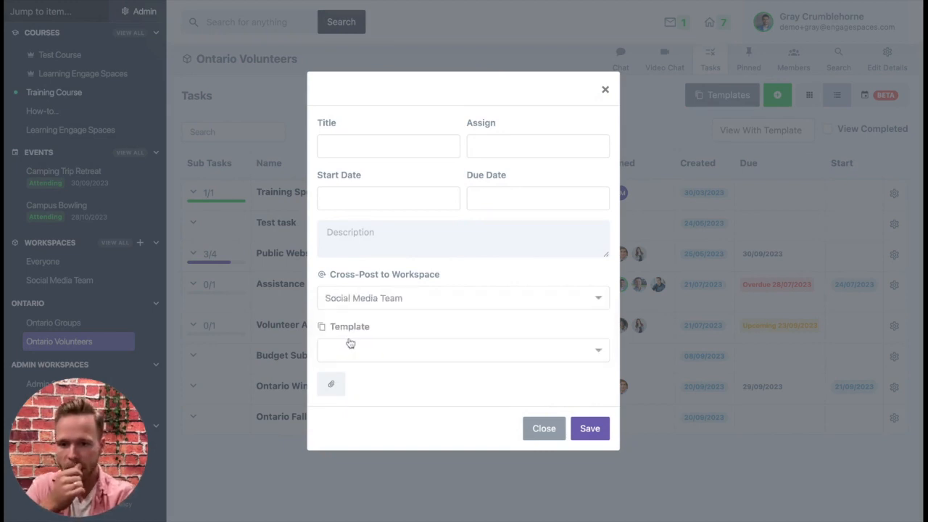
{"action": "left_click", "coordinate": [462, 350]}
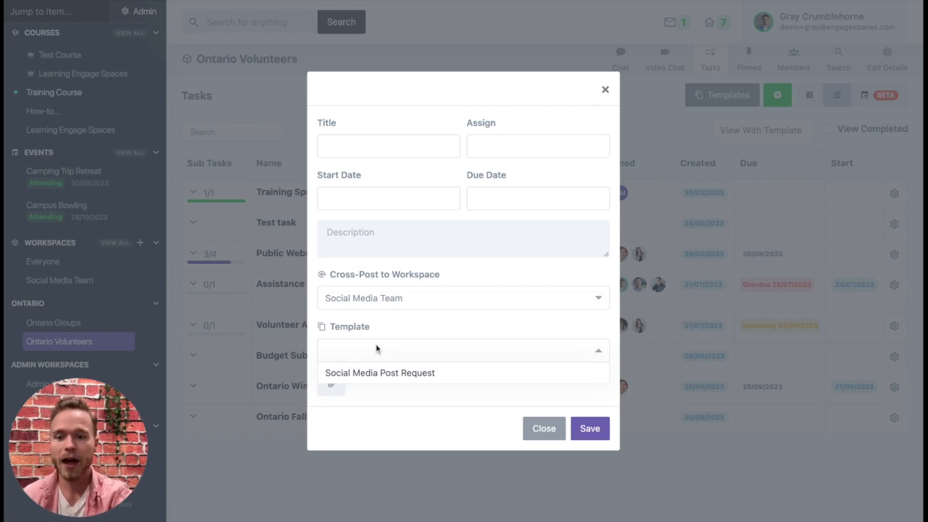
{"action": "mouse_move", "coordinate": [378, 373]}
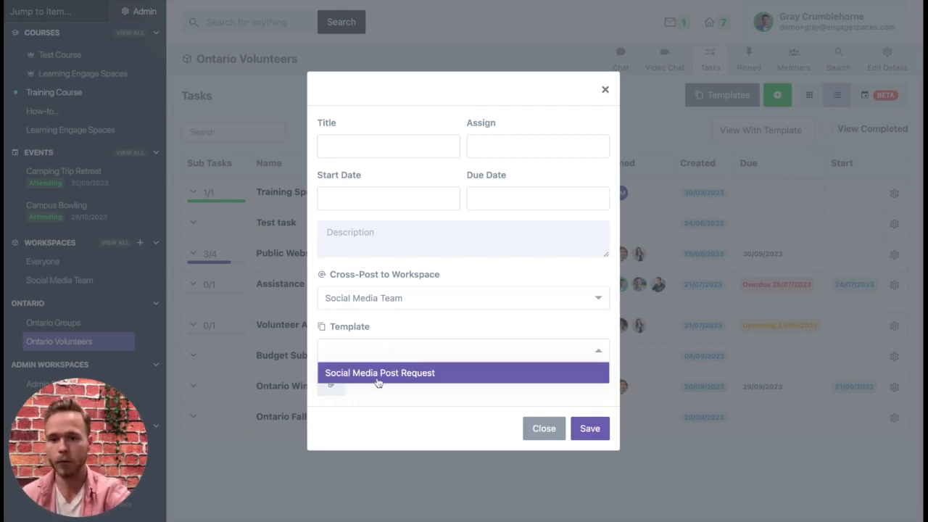
{"action": "mouse_move", "coordinate": [369, 382]}
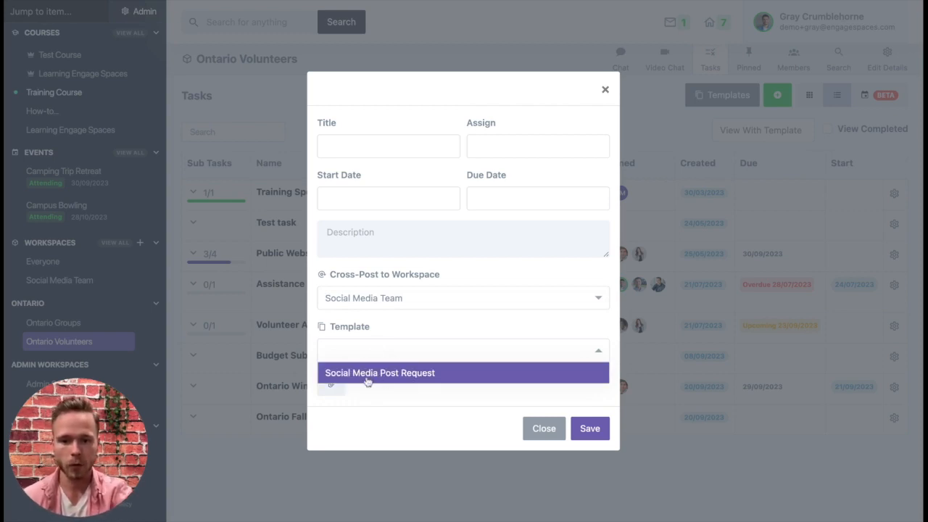
{"action": "left_click", "coordinate": [379, 372]}
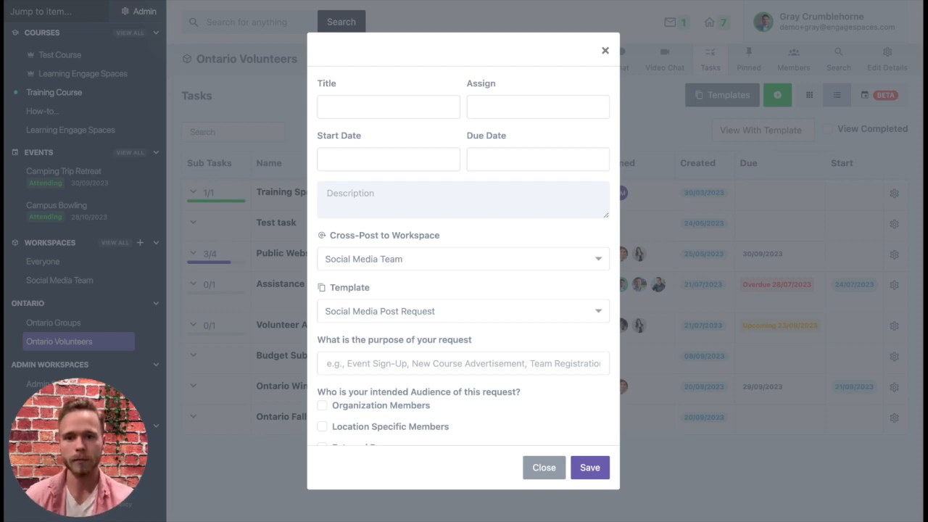
- Title the task 'Volunteer Sign Up Post' and assign it to a team member
{"action": "left_click", "coordinate": [387, 107]}
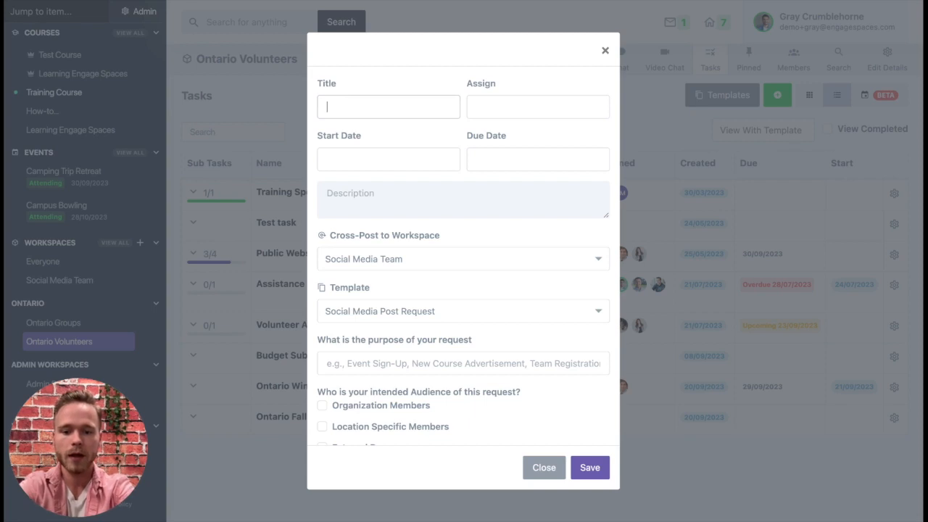
{"action": "type", "text": "Volunteer"}
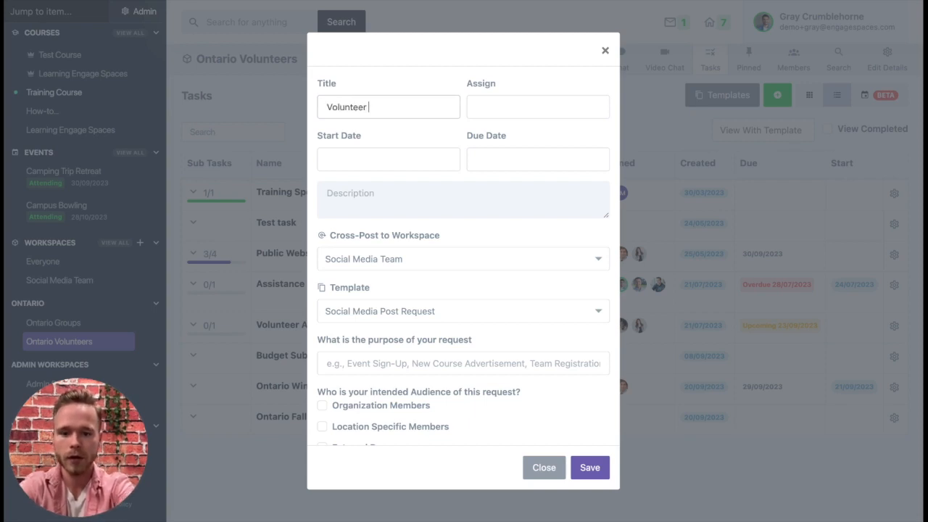
{"action": "type", "text": "Sign Up"}
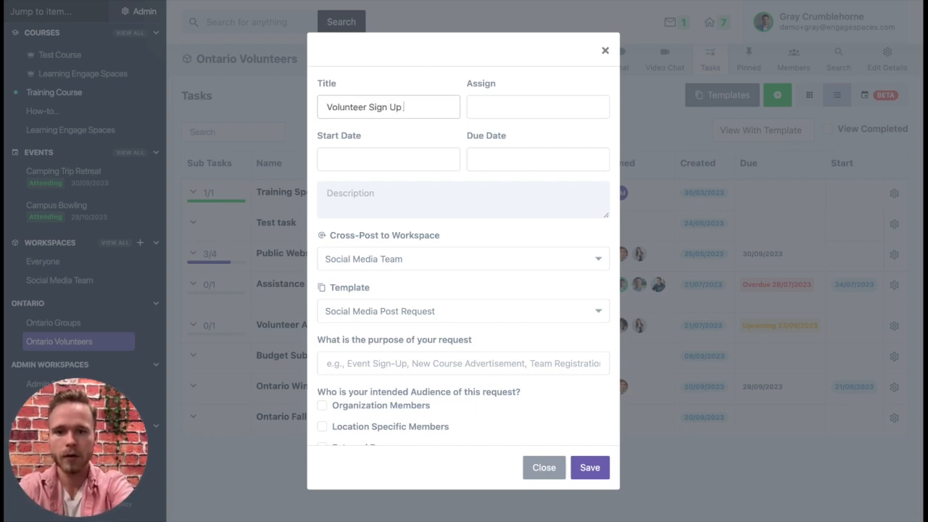
{"action": "type", "text": "Post"}
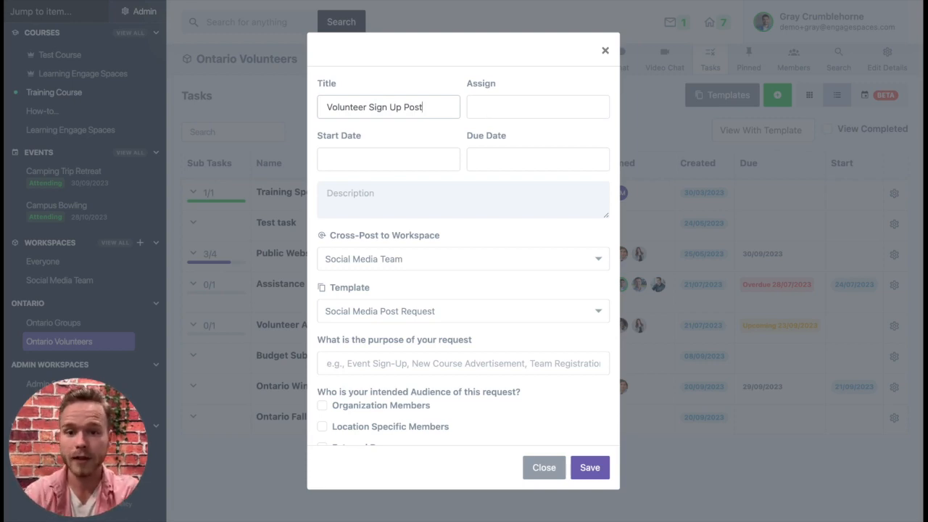
{"action": "left_click", "coordinate": [537, 106]}
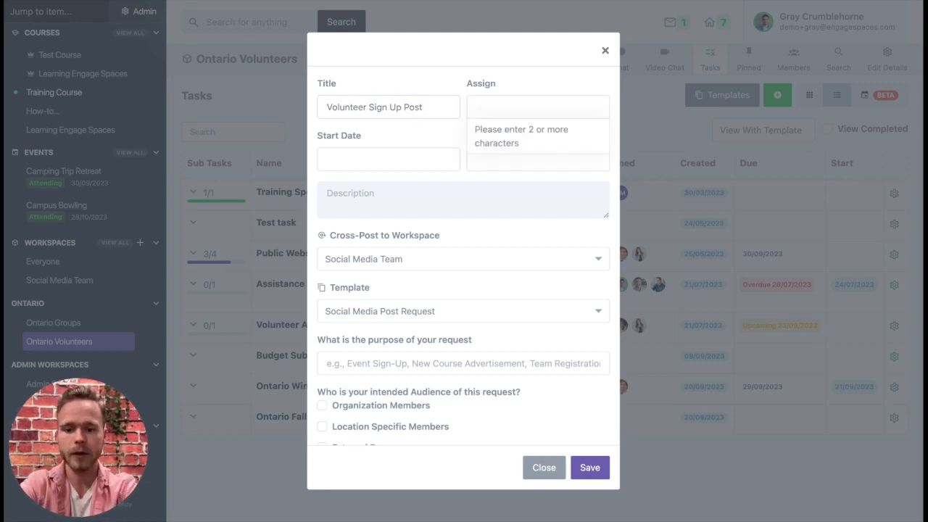
{"action": "left_click", "coordinate": [537, 106]}
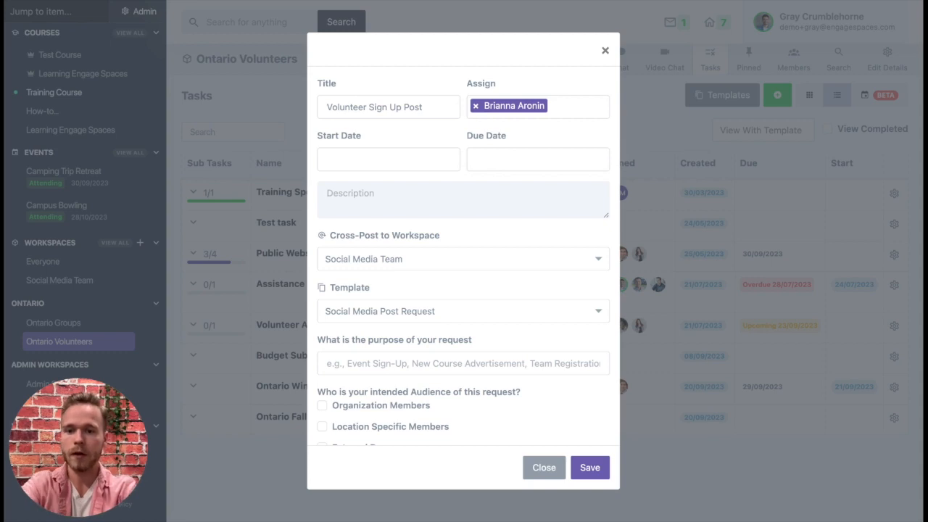
- Fill the request form: name 'Volunteer Sig…', audience Potential Non-Members, Photo media post
{"action": "scroll", "scroll_direction": "down", "scroll_amount": 3}
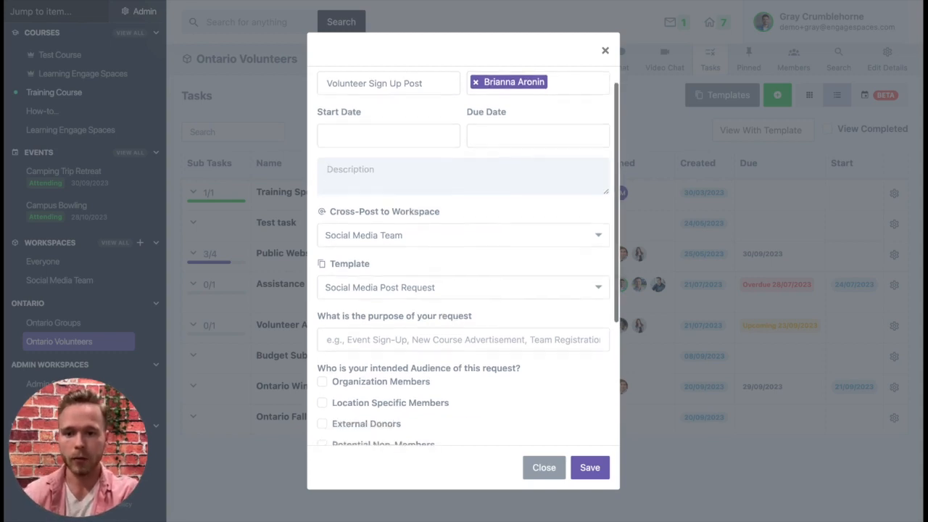
{"action": "scroll", "scroll_direction": "down", "scroll_amount": 3}
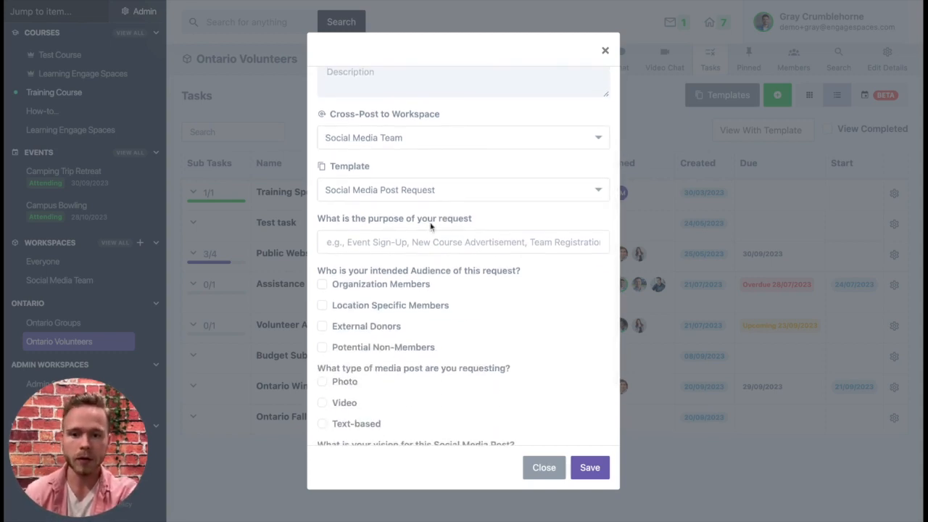
{"action": "scroll", "scroll_direction": "down", "scroll_amount": 3}
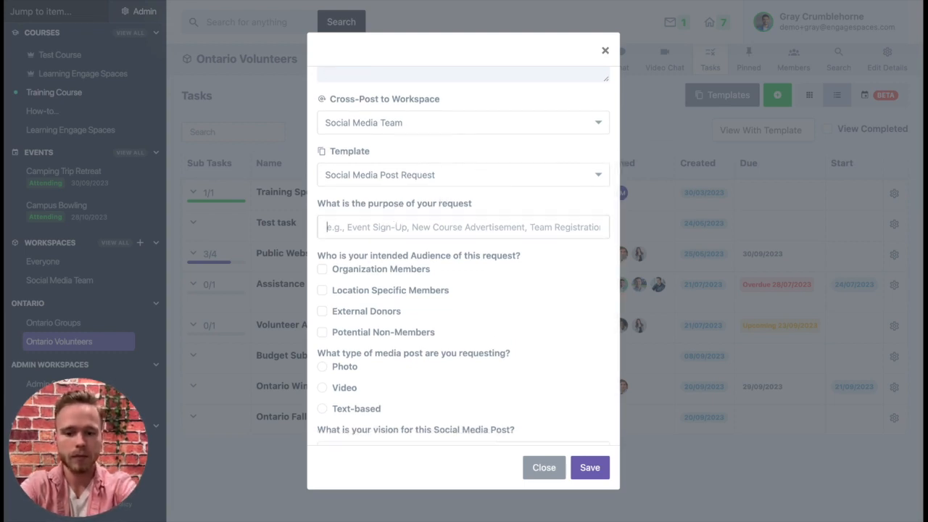
{"action": "type", "text": "Volunteer"}
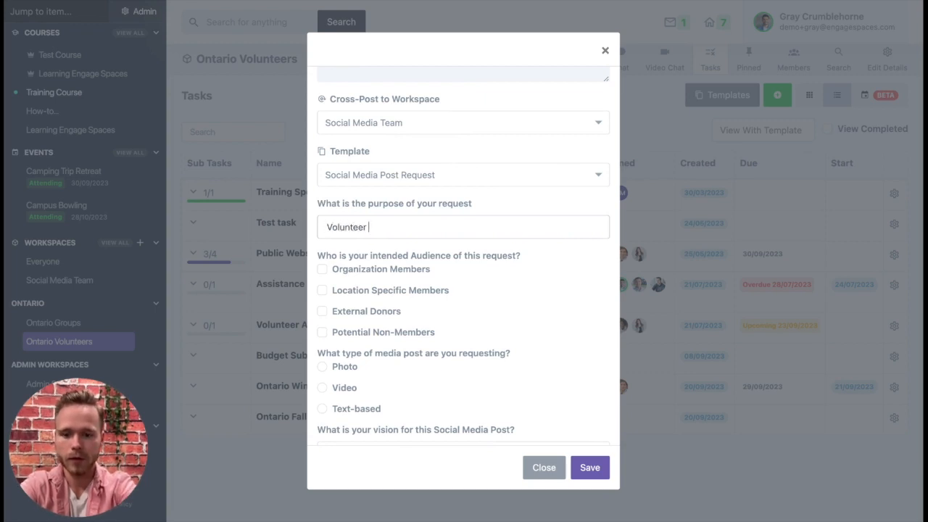
{"action": "type", "text": "Sign Up"}
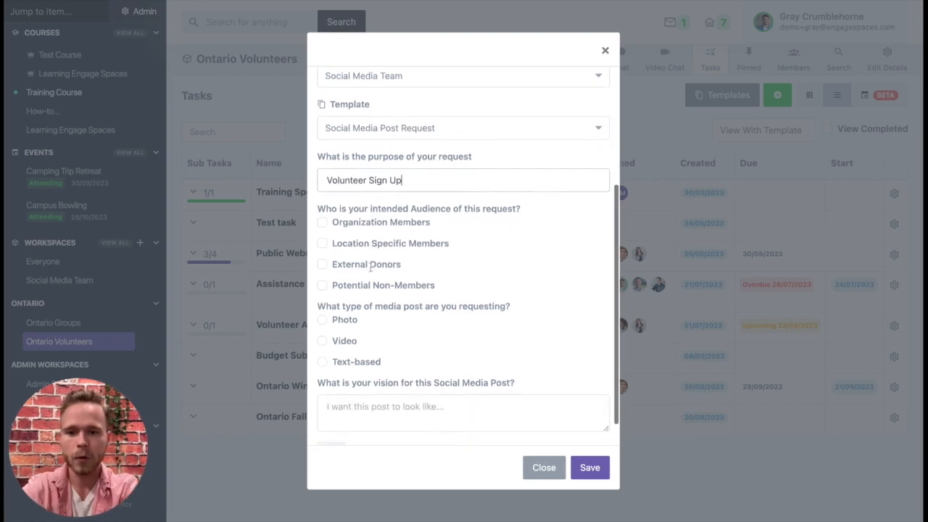
{"action": "left_click", "coordinate": [322, 285]}
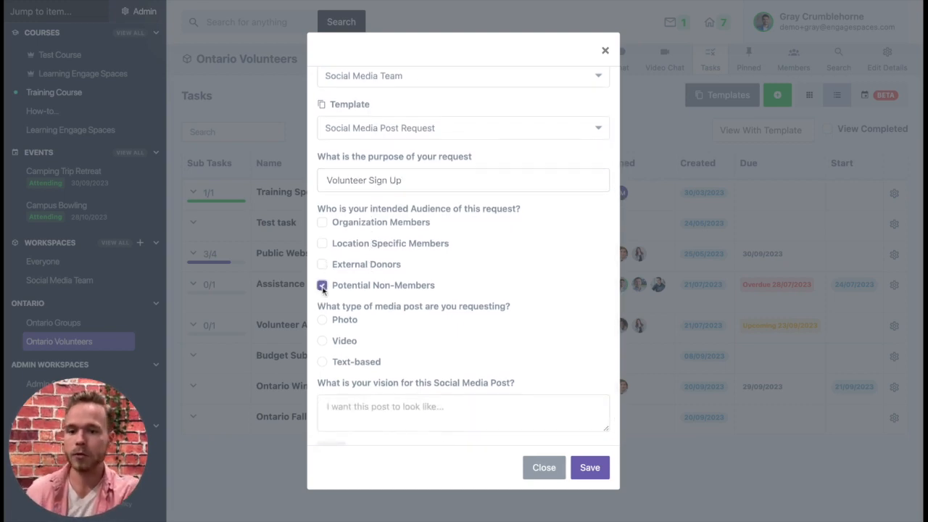
{"action": "left_click", "coordinate": [322, 285]}
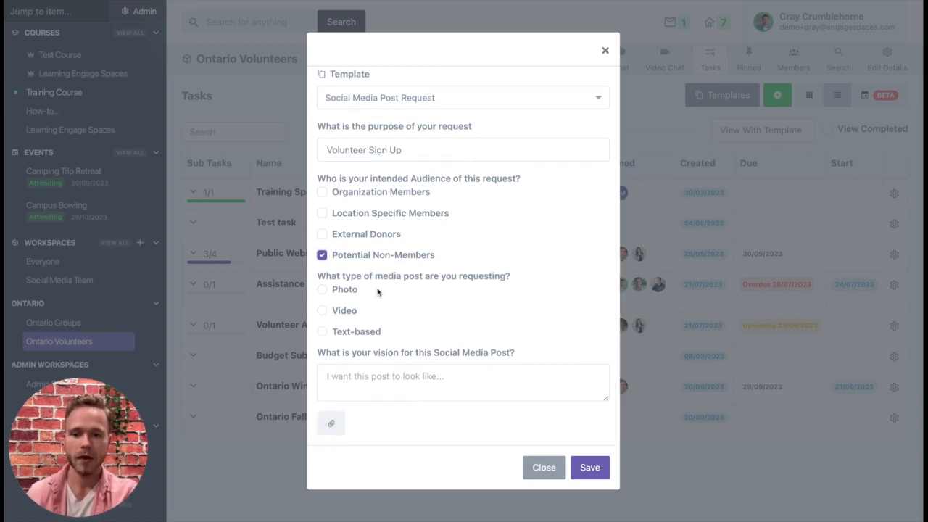
{"action": "left_click", "coordinate": [322, 289]}
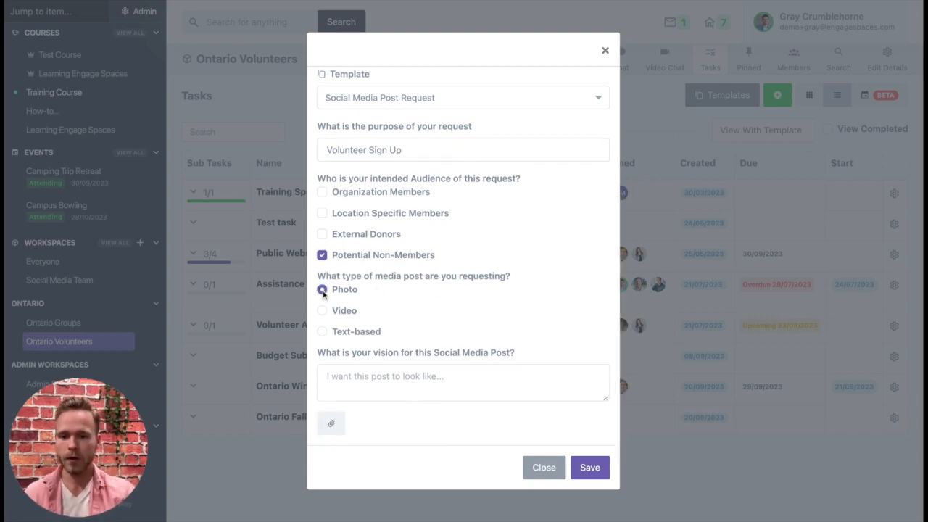
{"action": "left_click", "coordinate": [322, 289]}
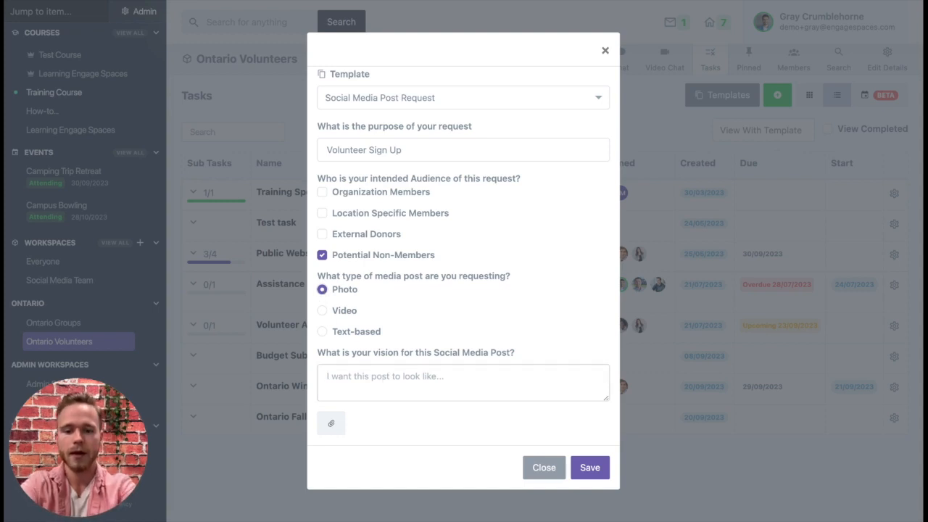
- Enter the vision text about a fun and exciting new job offer and save the request
{"action": "type", "text": "A new"}
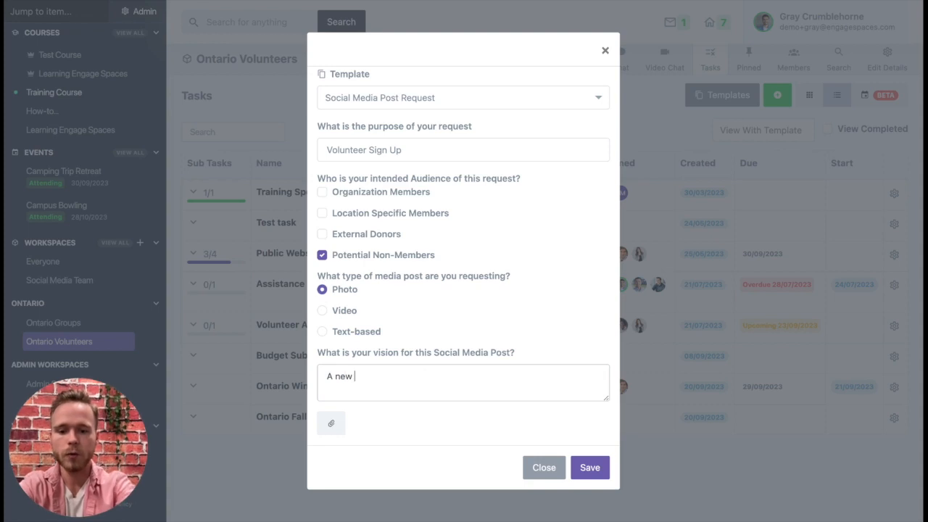
{"action": "type", "text": "job offer"}
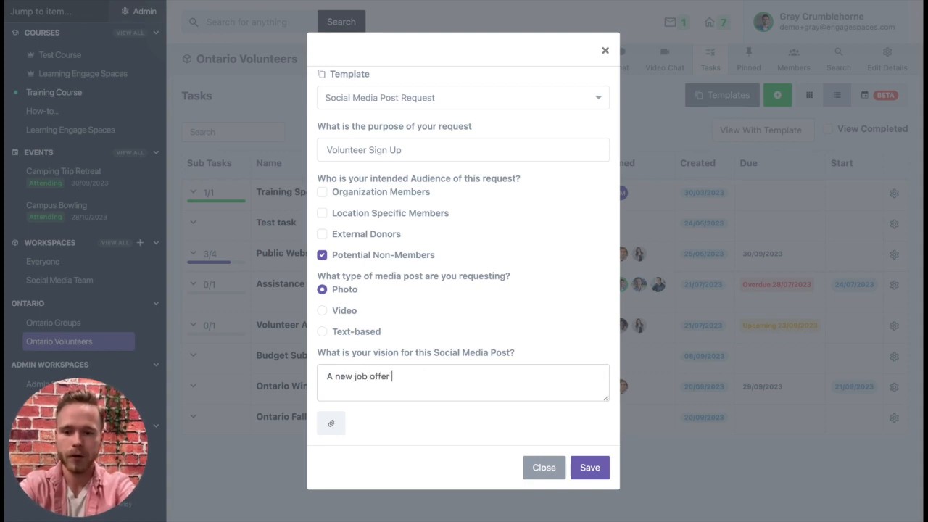
{"action": "type", "text": "that"}
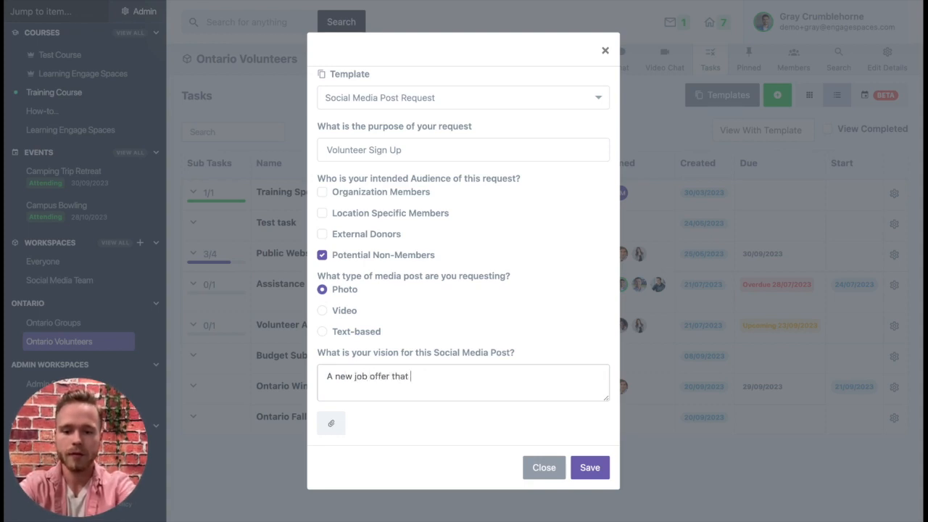
{"action": "type", "text": "fun and exciting"}
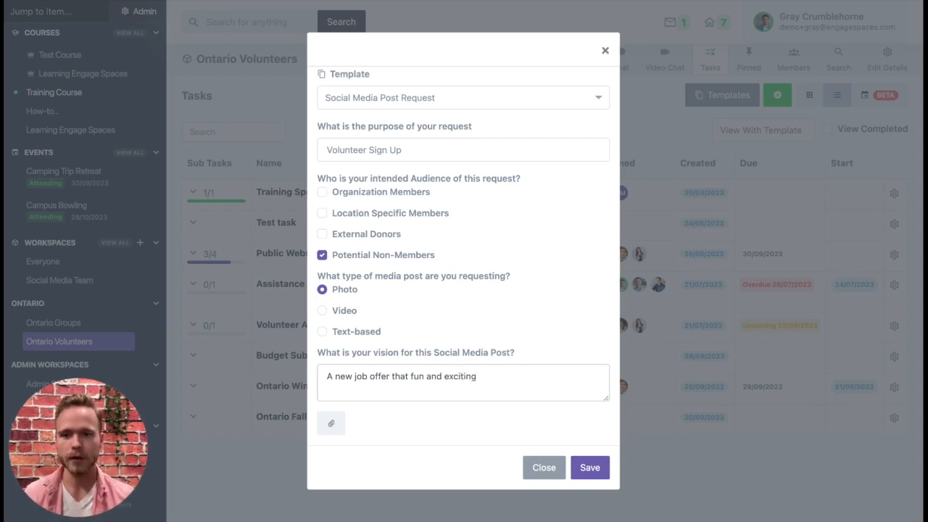
{"action": "mouse_move", "coordinate": [553, 382]}
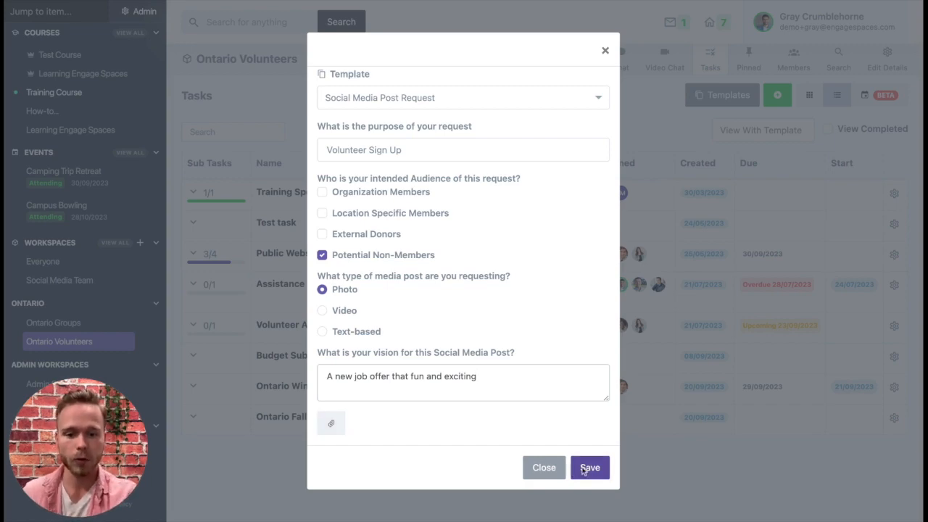
{"action": "left_click", "coordinate": [589, 467]}
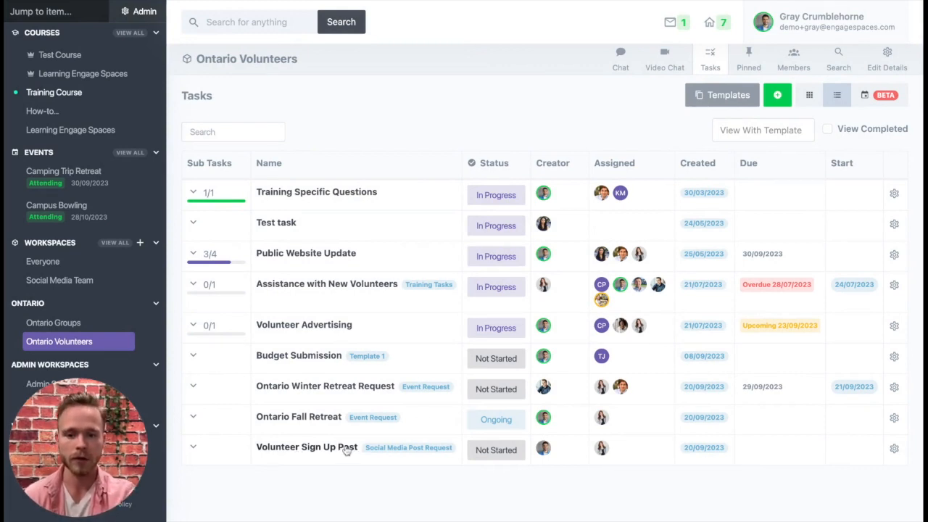
{"action": "left_click", "coordinate": [306, 446]}
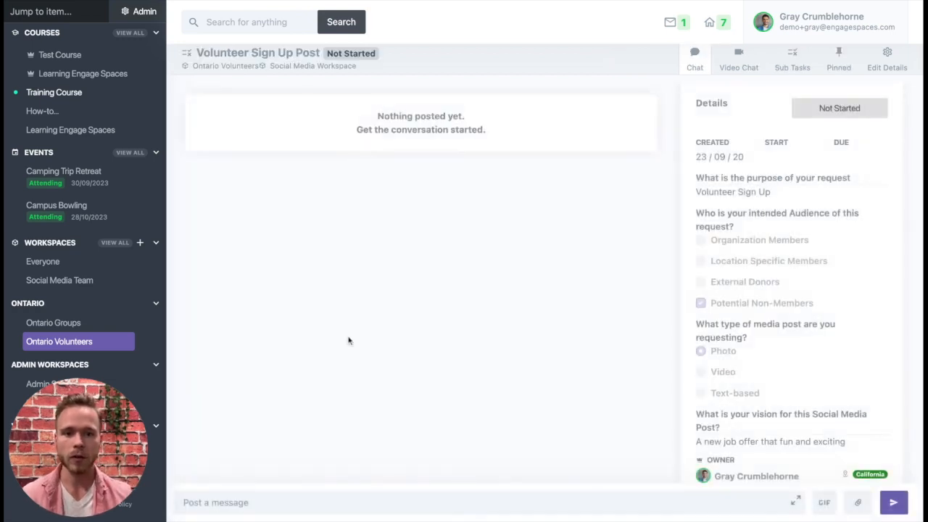
{"action": "mouse_move", "coordinate": [343, 353]}
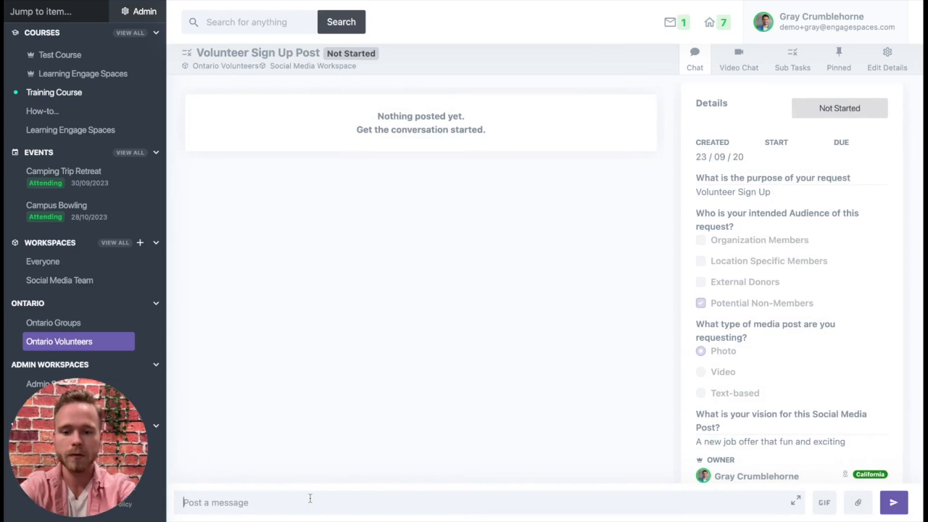
{"action": "type", "text": "Hi @bri"}
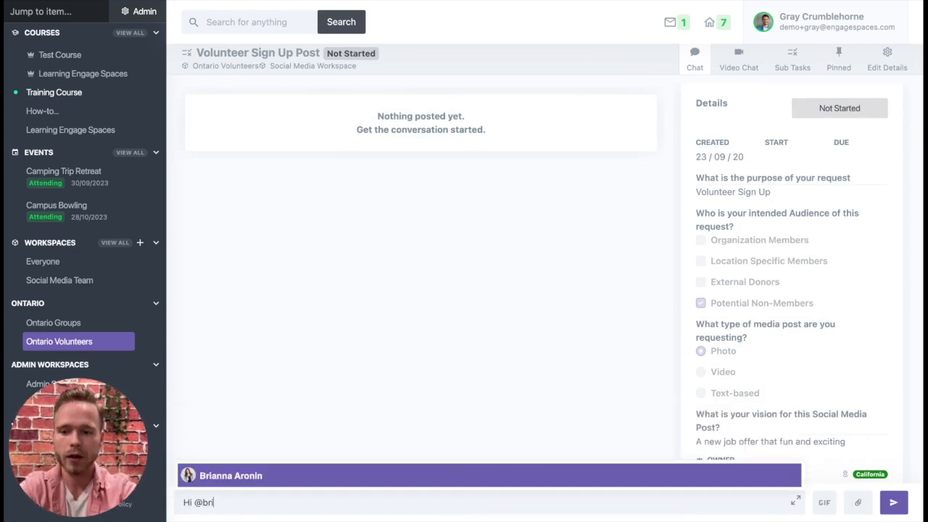
{"action": "left_click", "coordinate": [230, 475]}
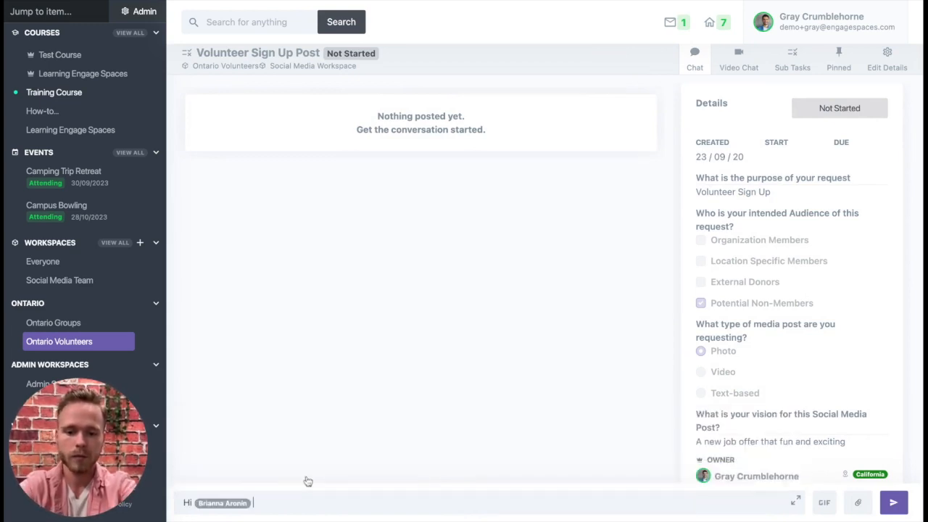
{"action": "type", "text": "can you help"}
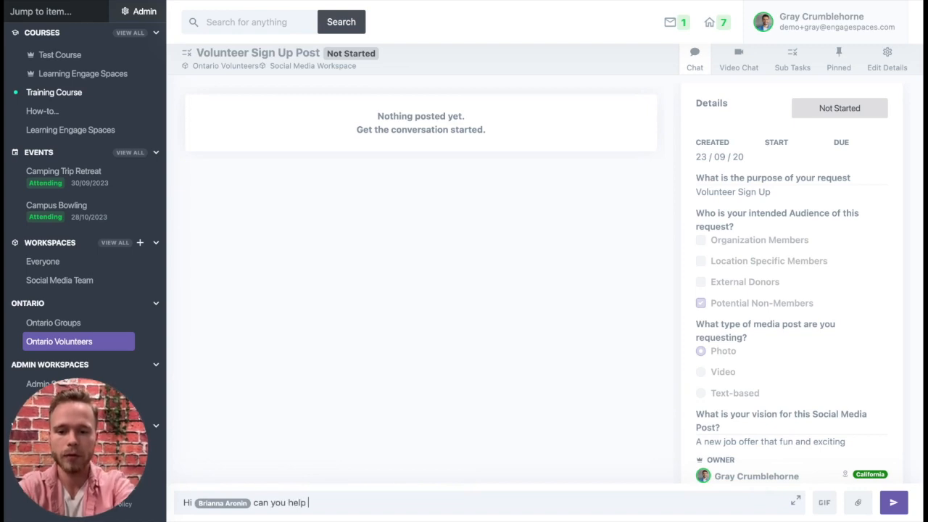
{"action": "type", "text": "me with this p"}
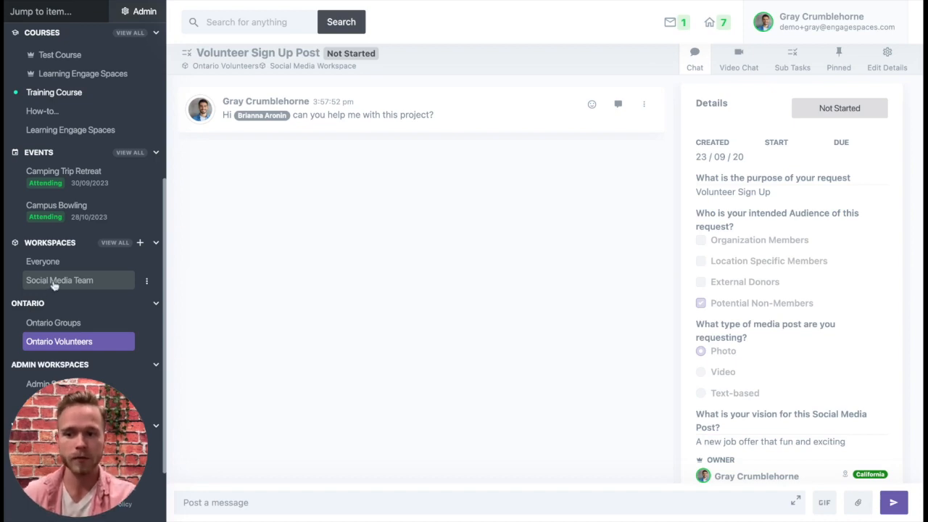
- From Social Media Team's task list, set Volunteer Sign Up Post to In Progress and open it
{"action": "left_click", "coordinate": [59, 279]}
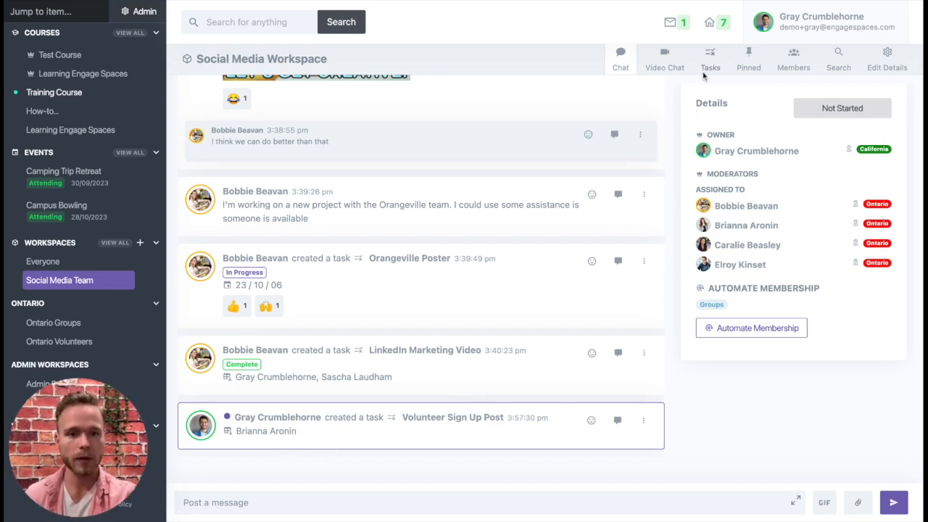
{"action": "left_click", "coordinate": [710, 58]}
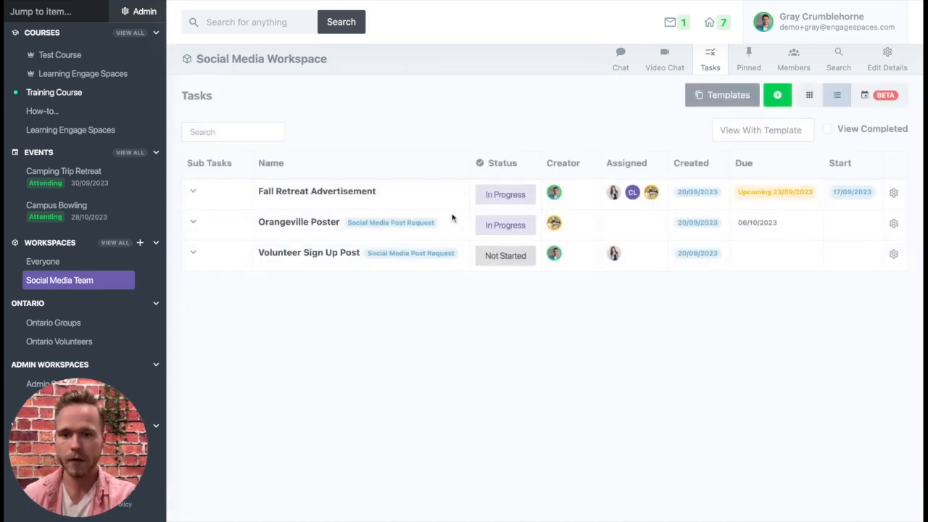
{"action": "left_click", "coordinate": [505, 255]}
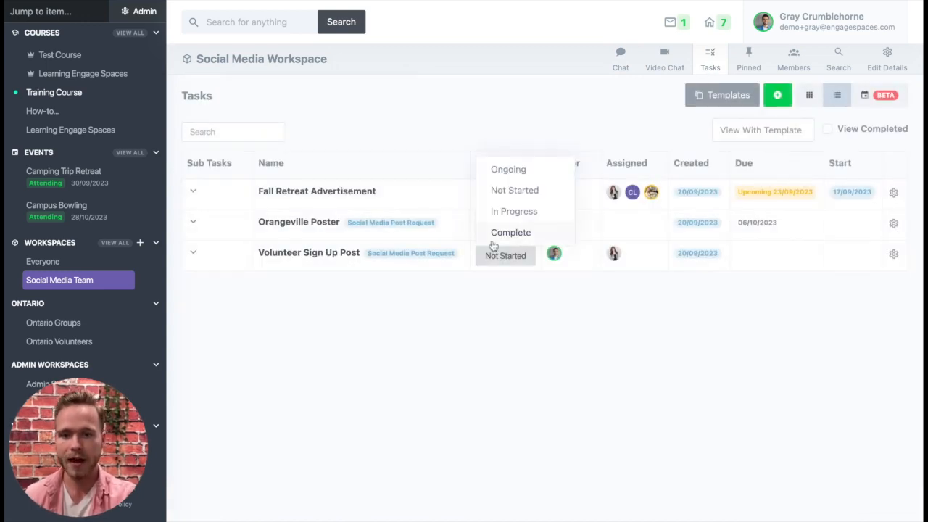
{"action": "left_click", "coordinate": [513, 211]}
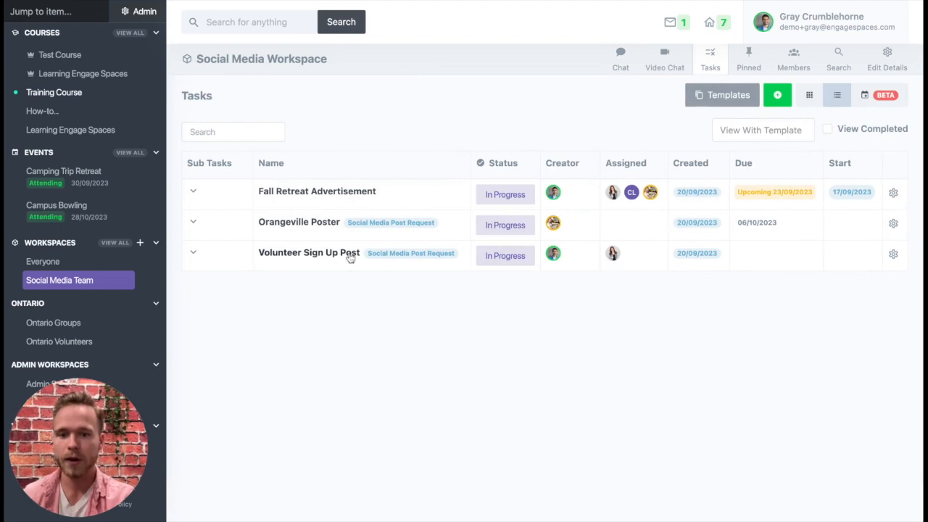
{"action": "left_click", "coordinate": [308, 252]}
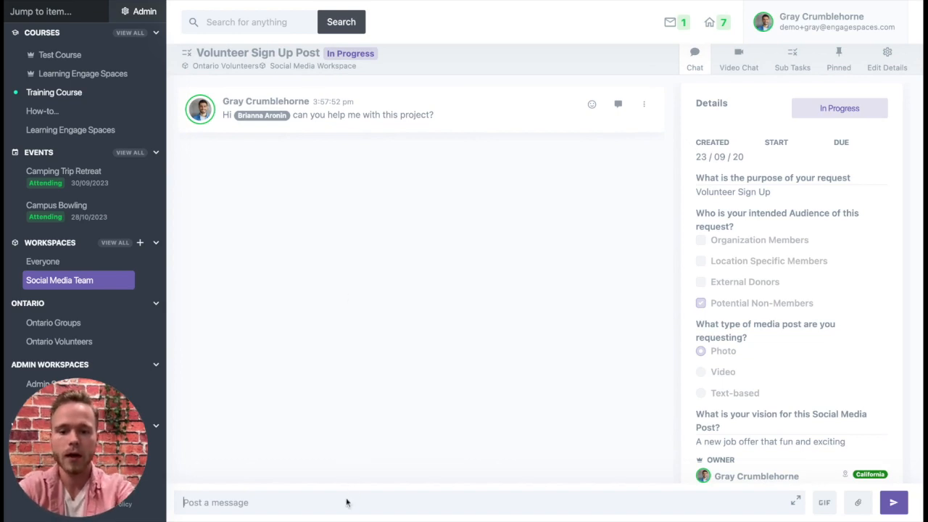
- Post 'Can you explain your vision' in the task chat and mark the task Complete
{"action": "type", "text": "Can you explain further"}
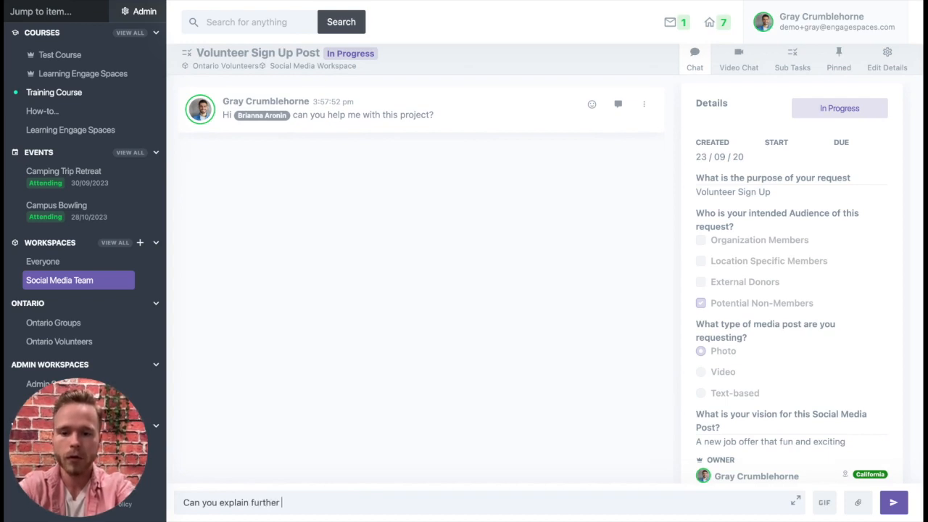
{"action": "type", "text": "you rvision"}
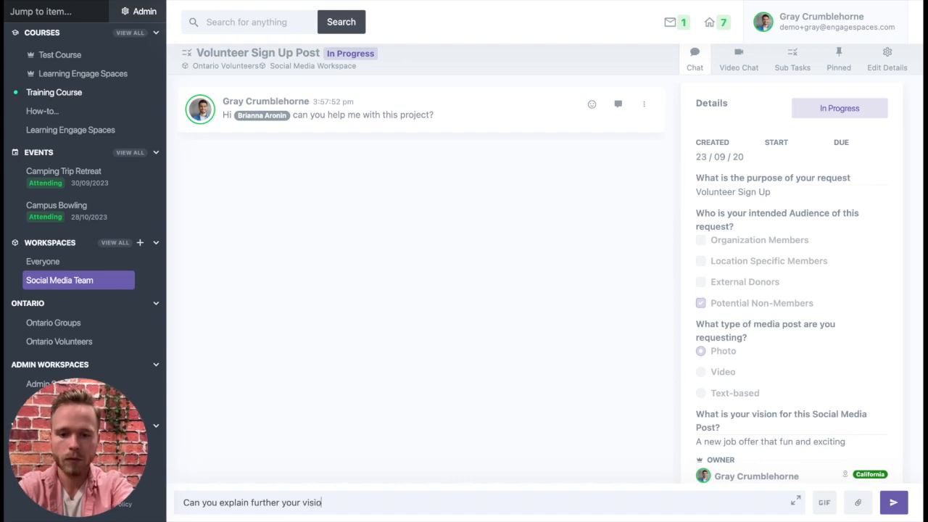
{"action": "left_click", "coordinate": [893, 502]}
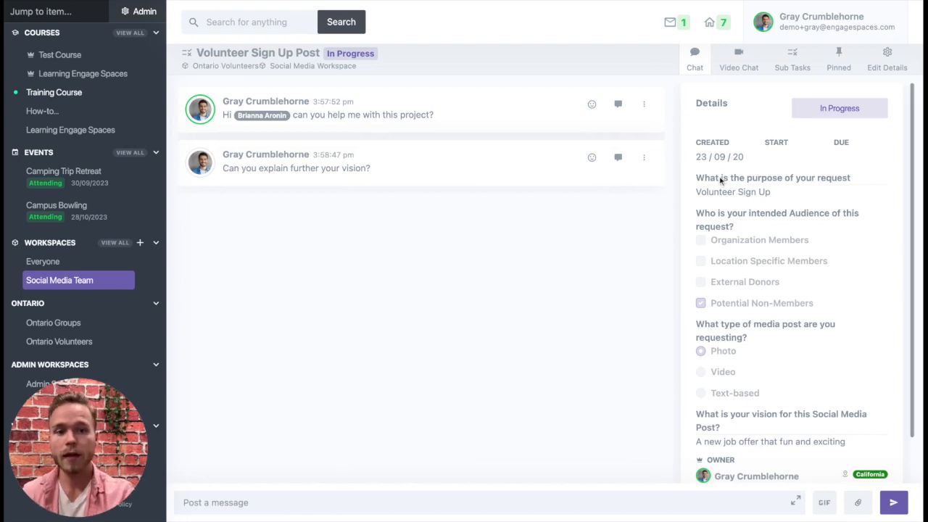
{"action": "left_click", "coordinate": [839, 108]}
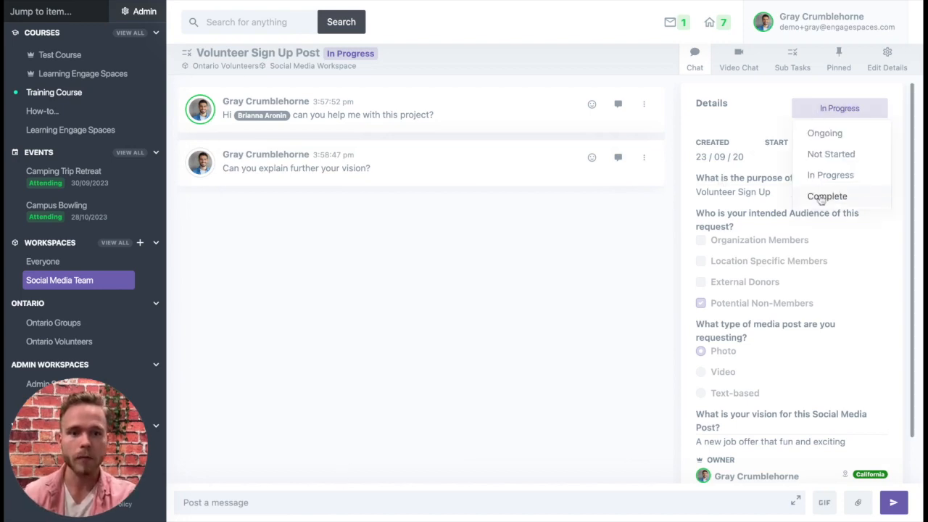
{"action": "left_click", "coordinate": [826, 196]}
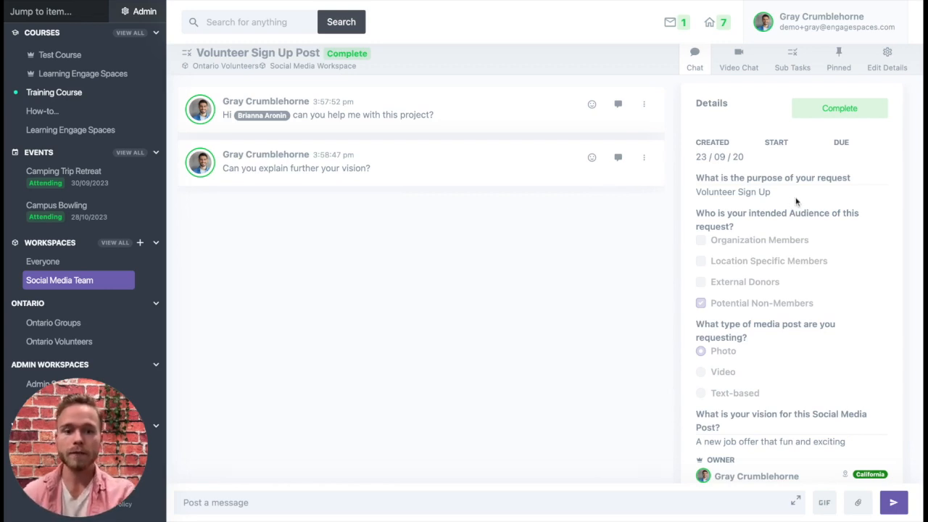
{"action": "mouse_move", "coordinate": [449, 246]}
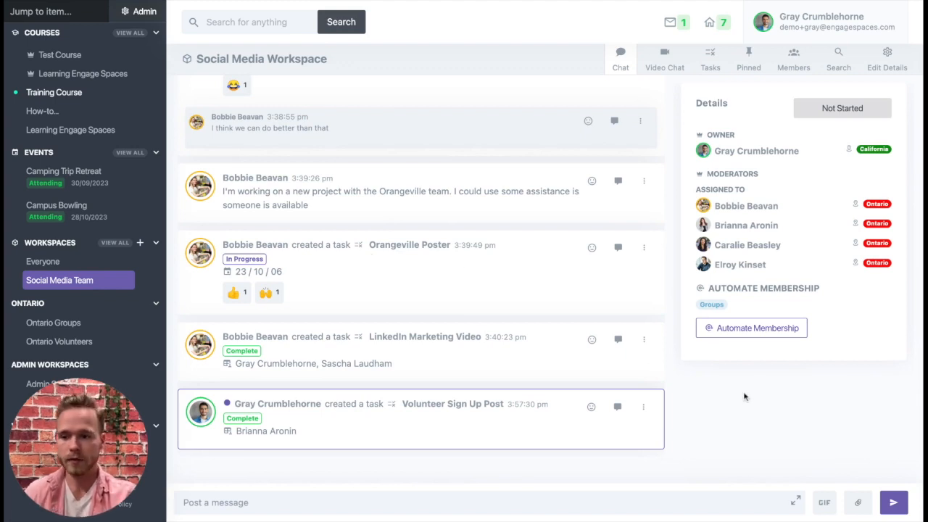
{"action": "mouse_move", "coordinate": [746, 151]}
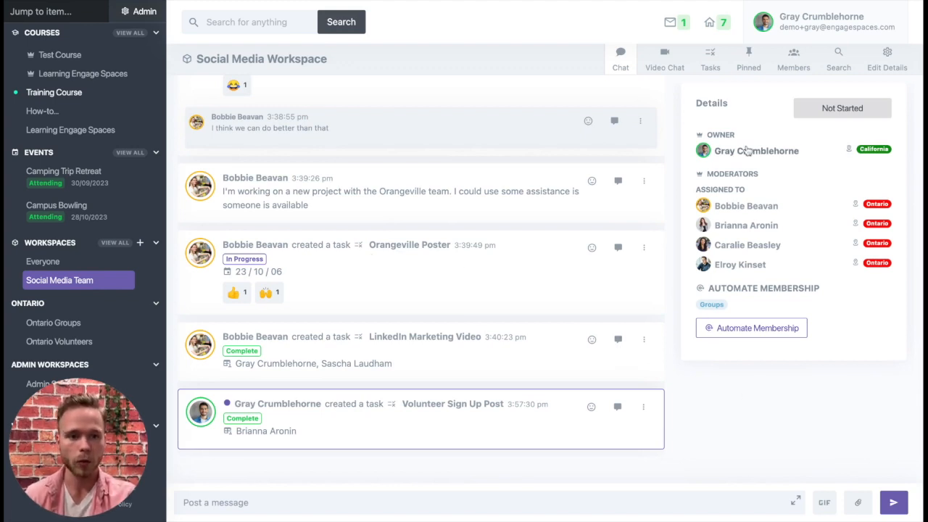
- Save the workspace details with Allow Cross-Posting checked and return to the Chat feed
{"action": "left_click", "coordinate": [886, 58]}
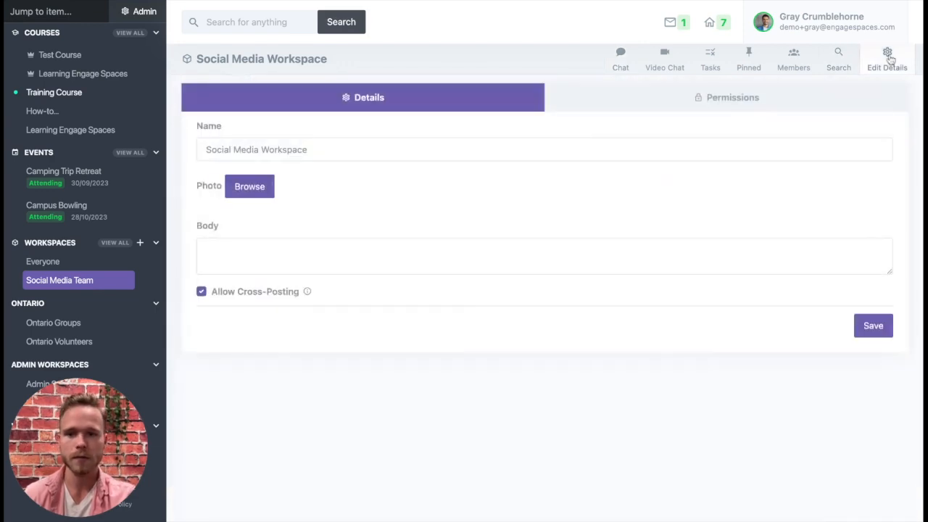
{"action": "mouse_move", "coordinate": [220, 289]}
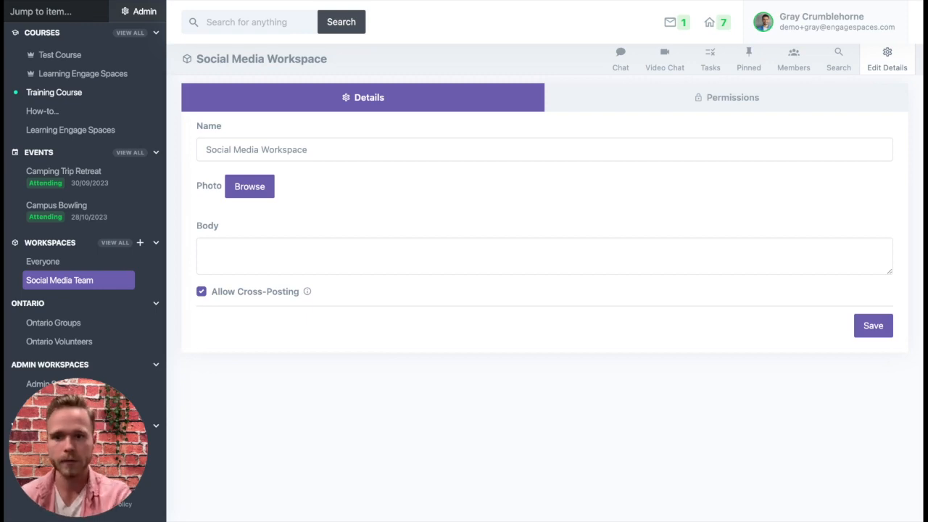
{"action": "left_click", "coordinate": [872, 325]}
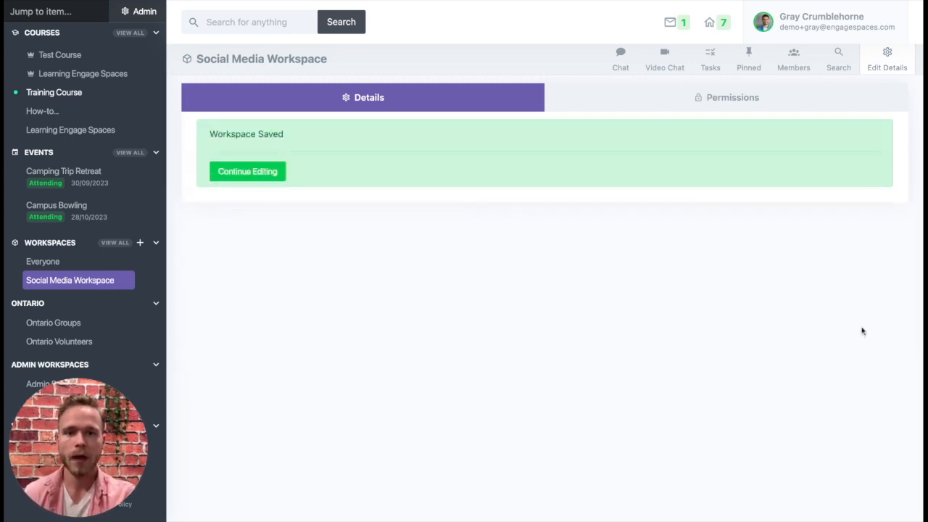
{"action": "left_click", "coordinate": [620, 59]}
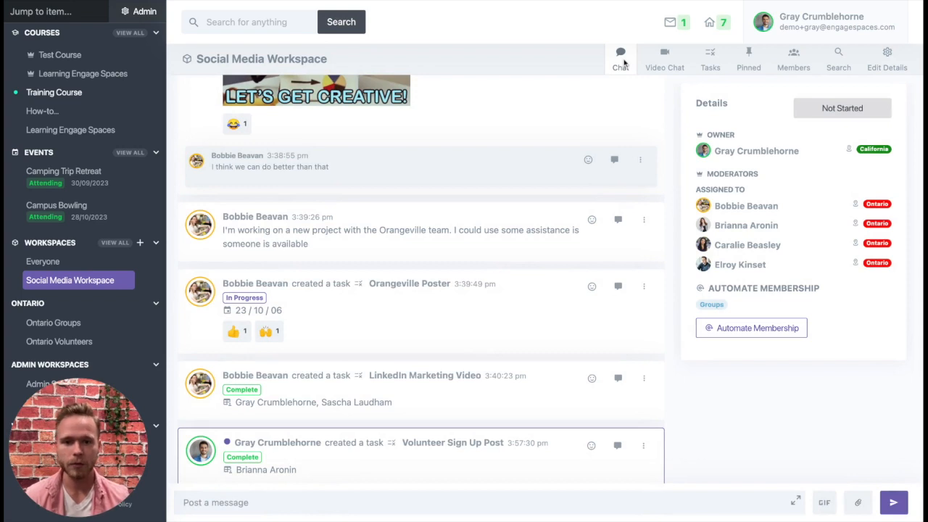